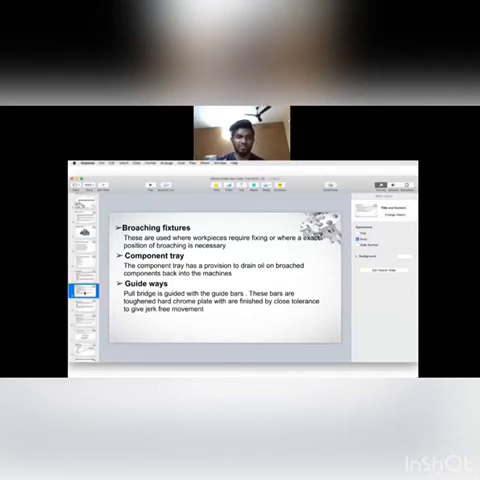
- Select the next slide thumbnail to show the Stroke adjustments and Safety slide
{"action": "left_click", "coordinate": [82, 298]}
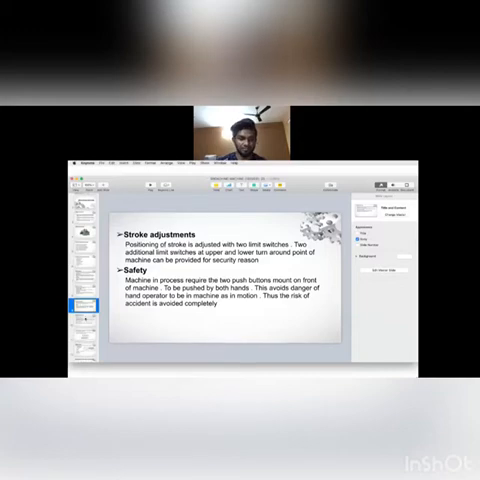
{"action": "left_click", "coordinate": [78, 315]}
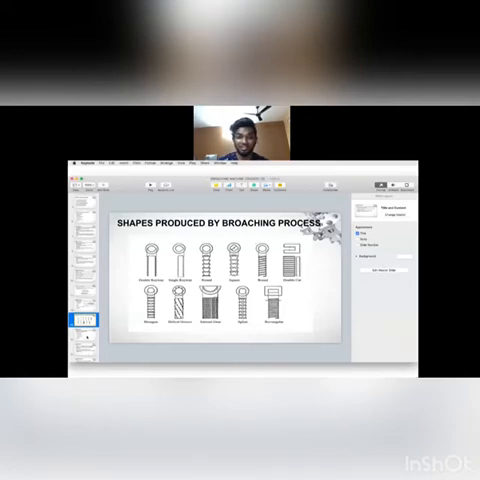
- Select the last slide thumbnail to show the Application slide with broached components
{"action": "left_click", "coordinate": [83, 330]}
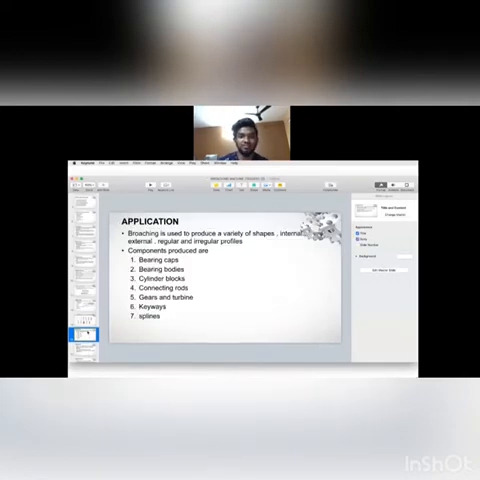